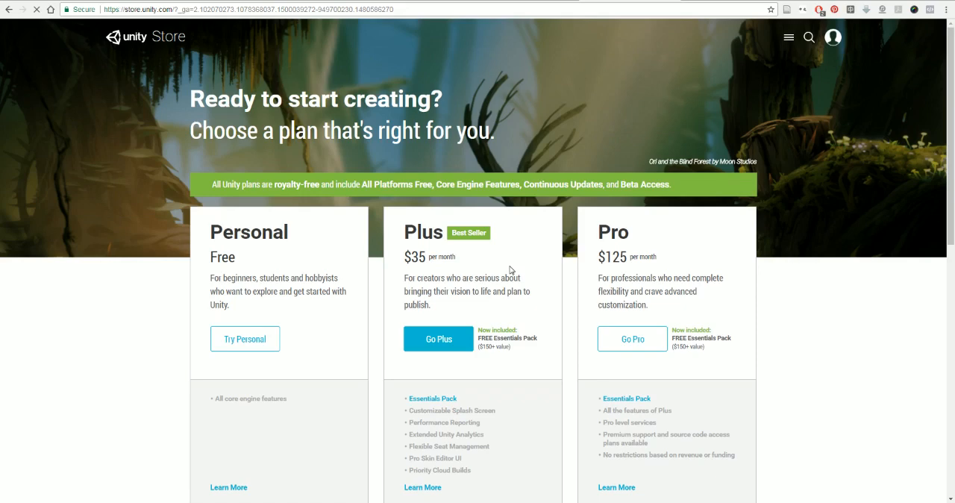
# Step: Scroll through the Unity Store plan pricing page and bring up the Unity launcher's project list
pyautogui.click(831, 37)
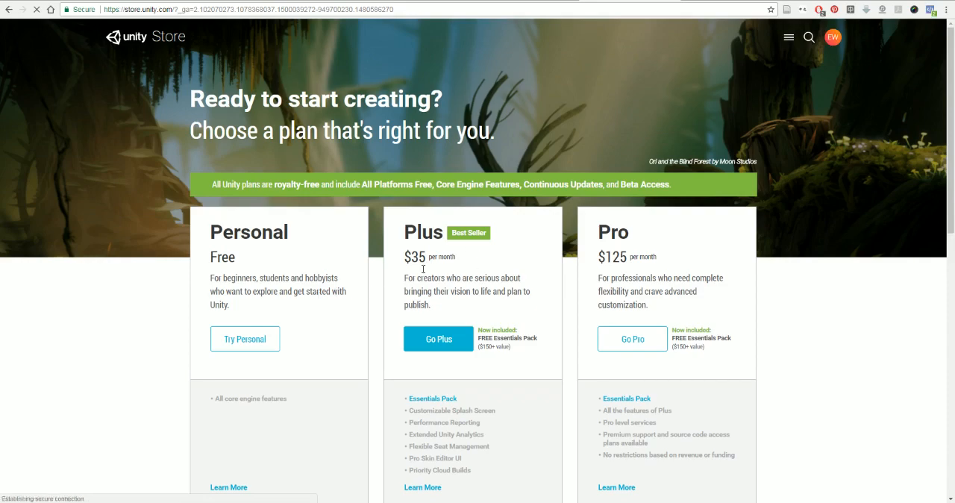
pyautogui.scroll(-3)
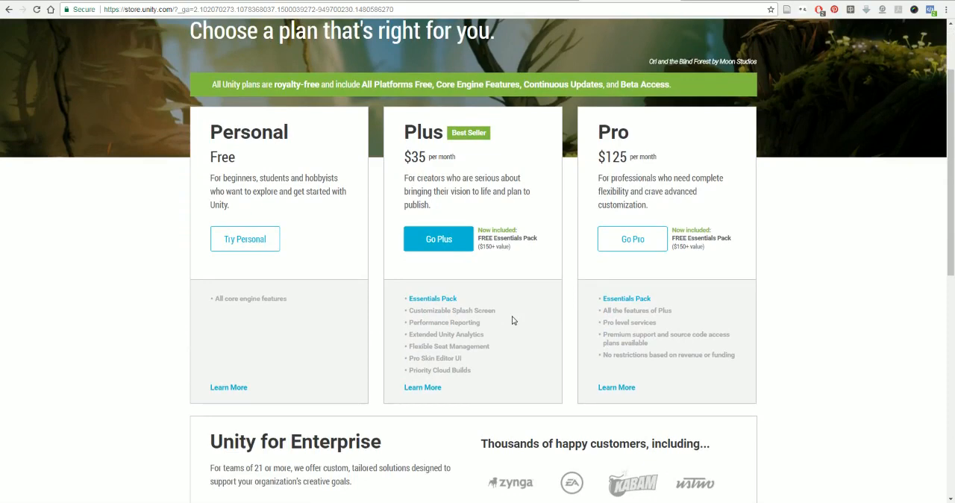
pyautogui.moveTo(334, 223)
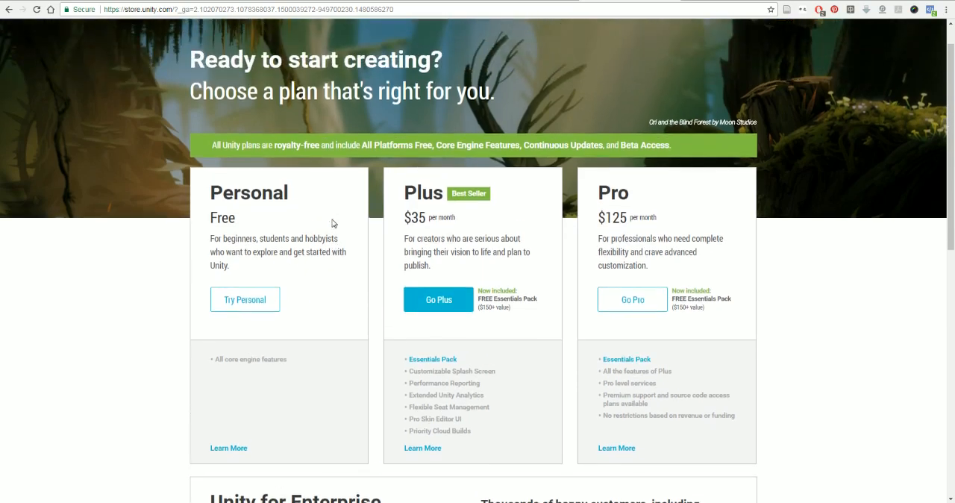
pyautogui.scroll(-3)
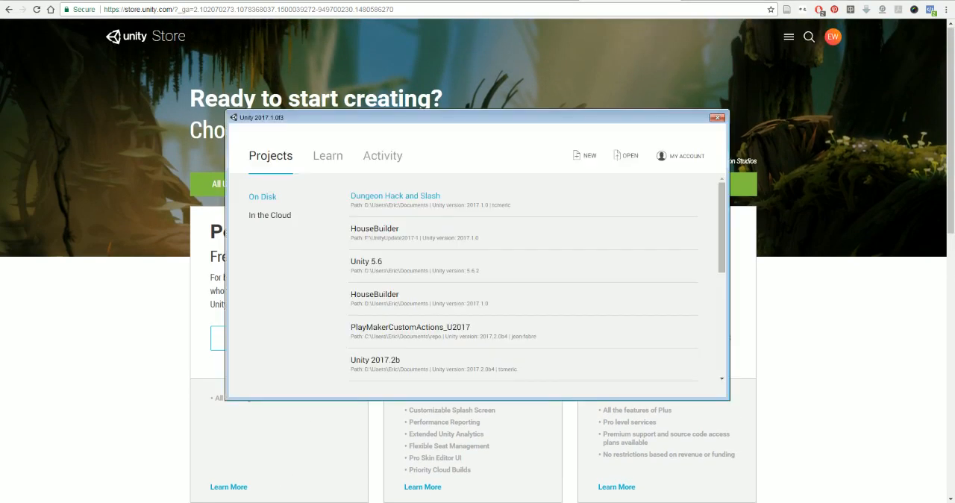
pyautogui.moveTo(318, 313)
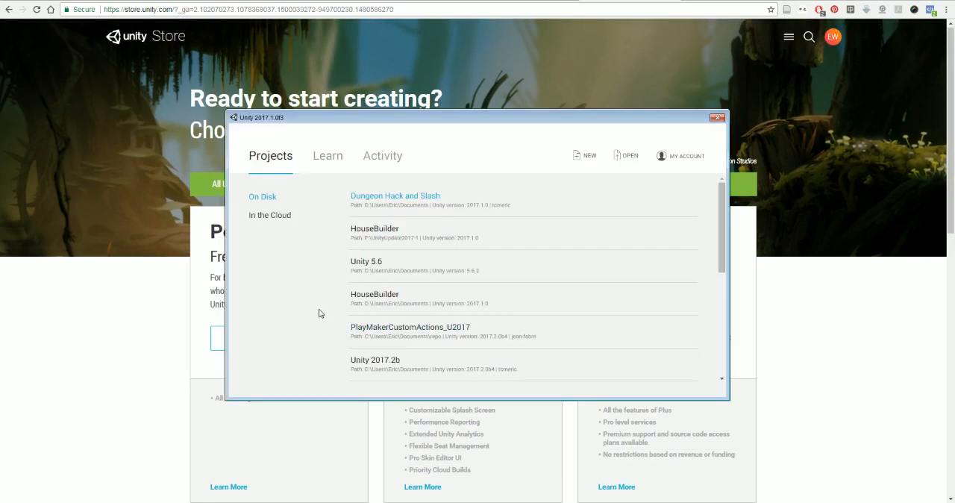
pyautogui.moveTo(420, 244)
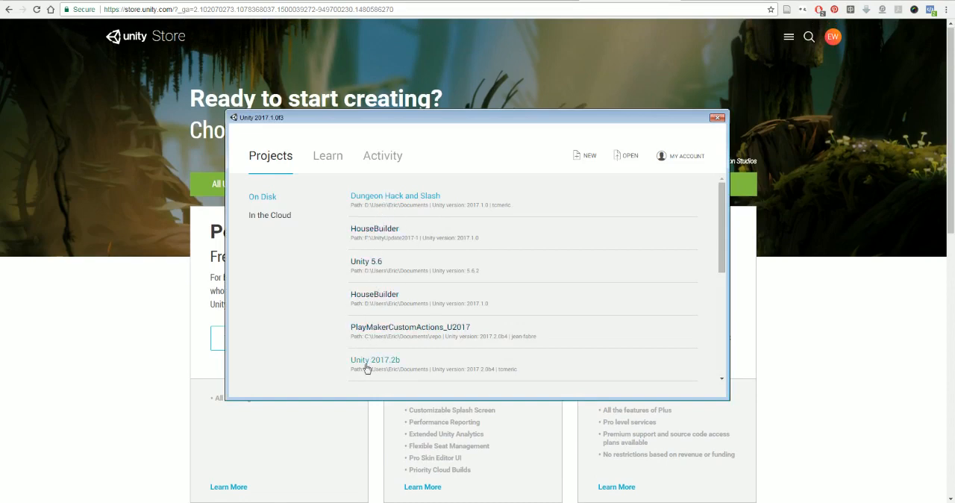
pyautogui.moveTo(270, 158)
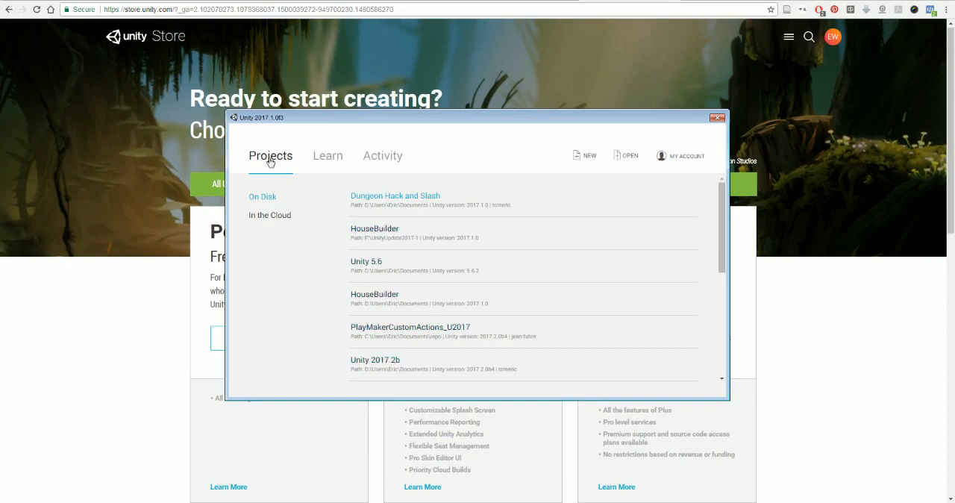
pyautogui.moveTo(601, 166)
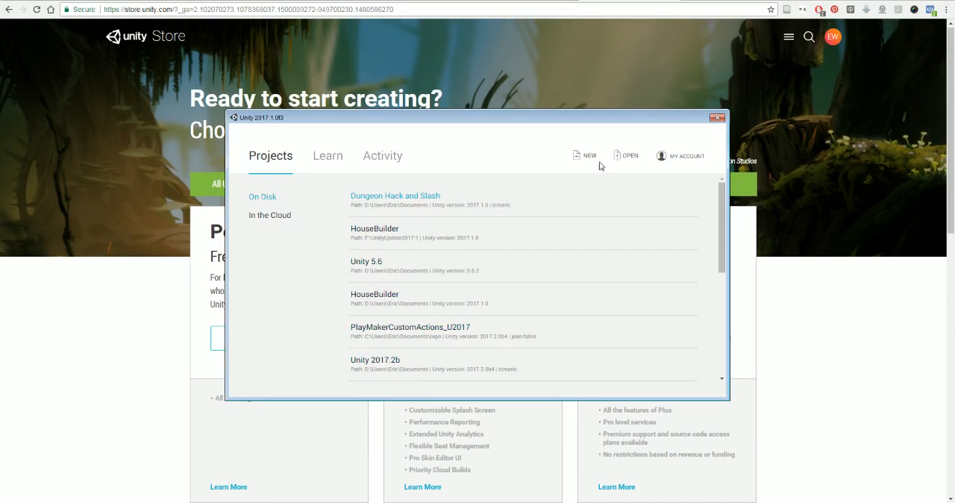
pyautogui.click(588, 156)
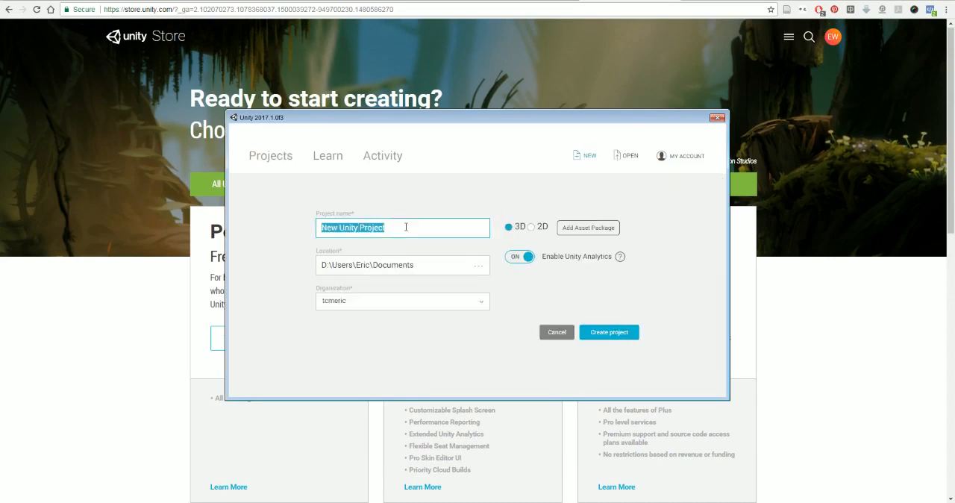
# Step: Name the new 3D project 'Hack Slack' in the Documents folder
pyautogui.write('H')
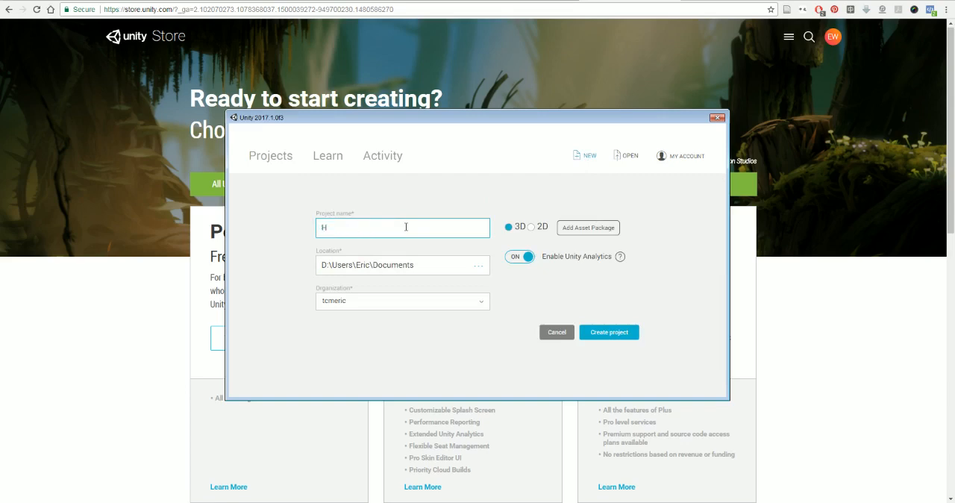
pyautogui.write('ack')
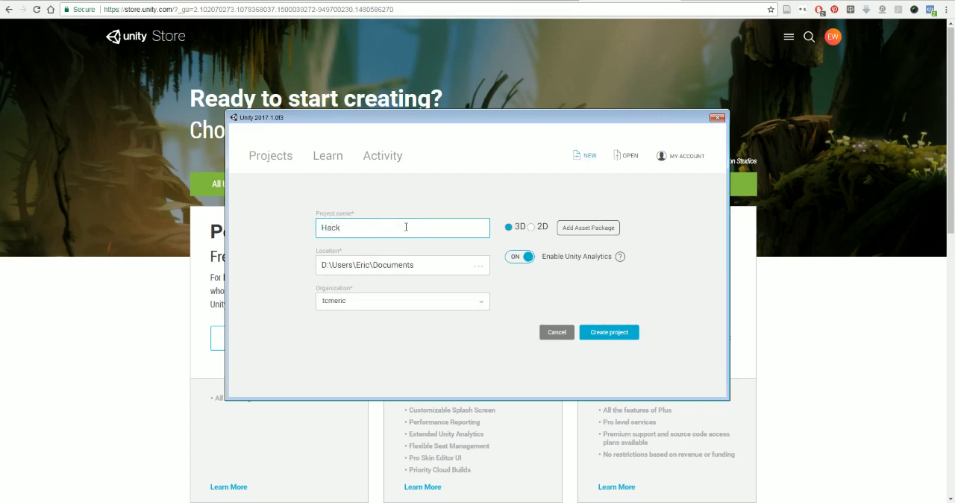
pyautogui.write('S')
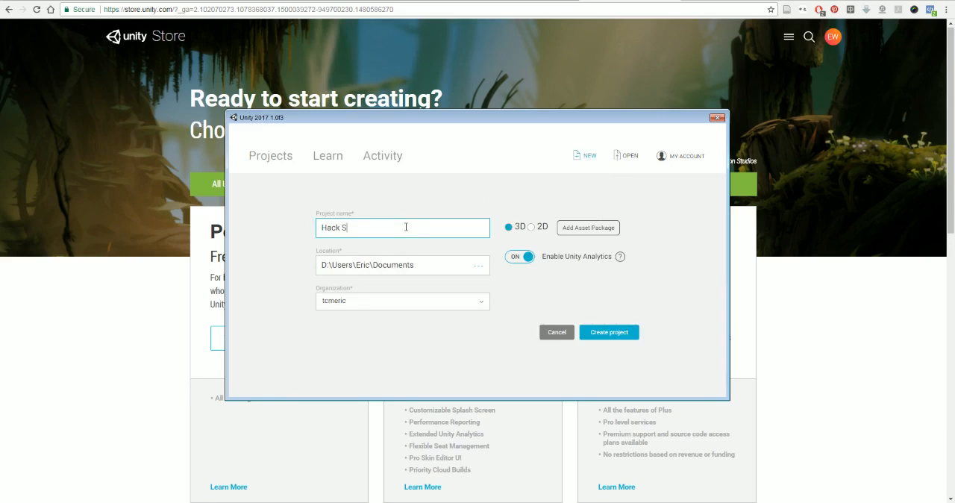
pyautogui.write('lack')
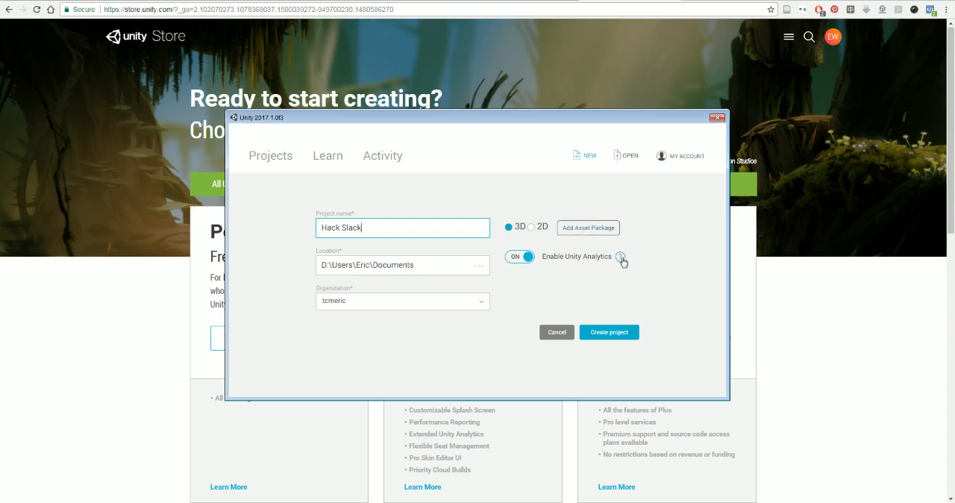
pyautogui.moveTo(591, 269)
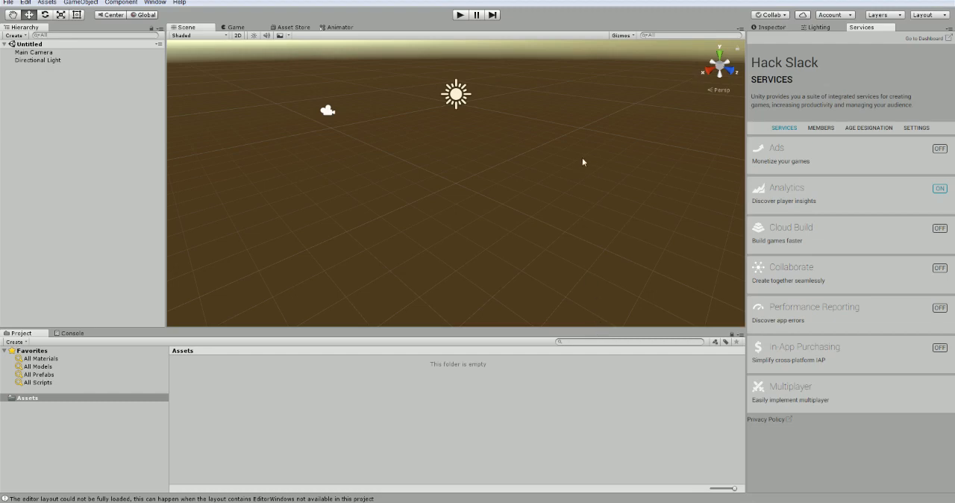
pyautogui.moveTo(948, 31)
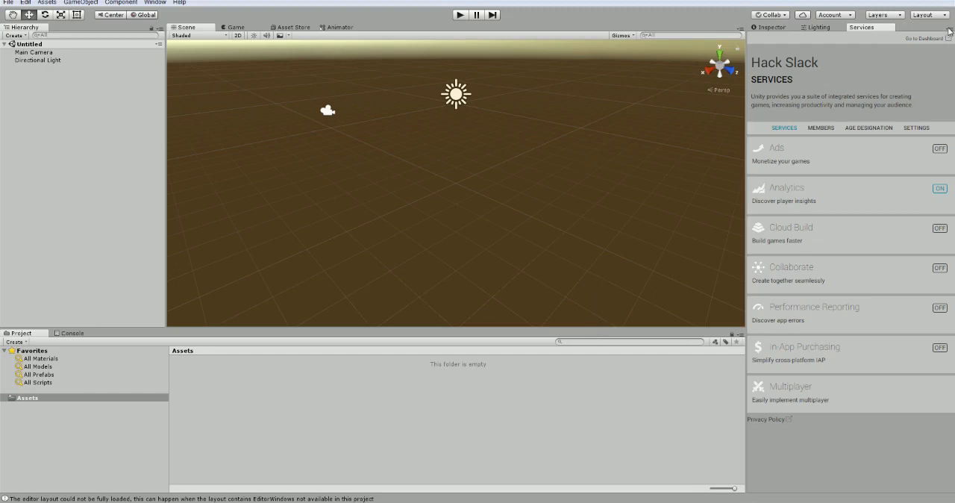
# Step: Close the Services tab via its options menu in the Hack Slack editor
pyautogui.click(948, 28)
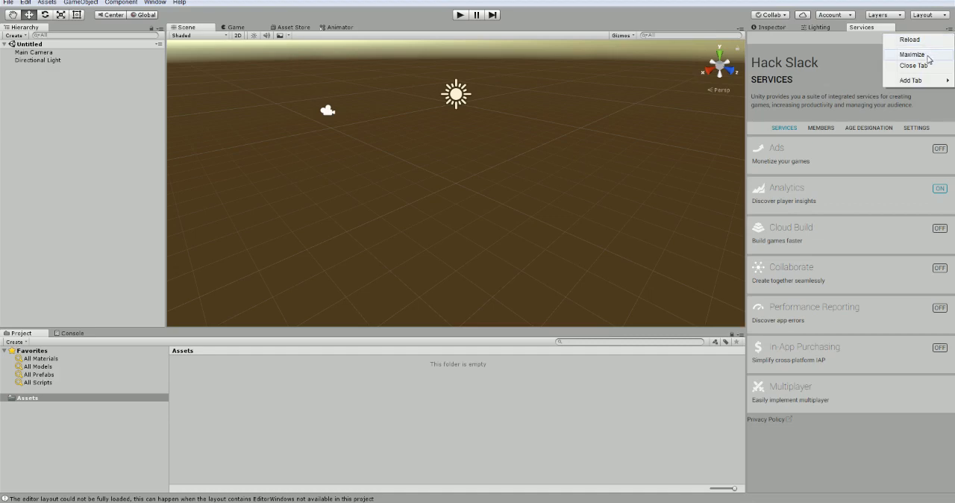
pyautogui.click(913, 65)
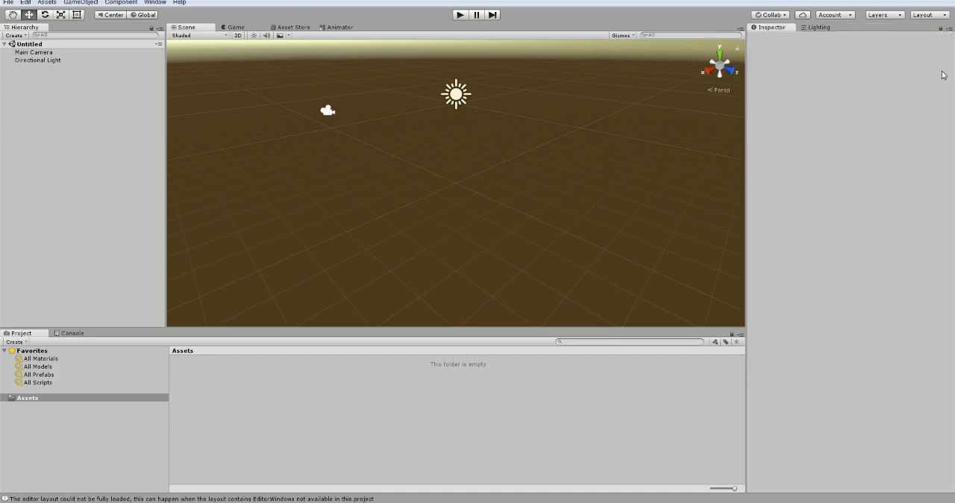
pyautogui.moveTo(938, 72)
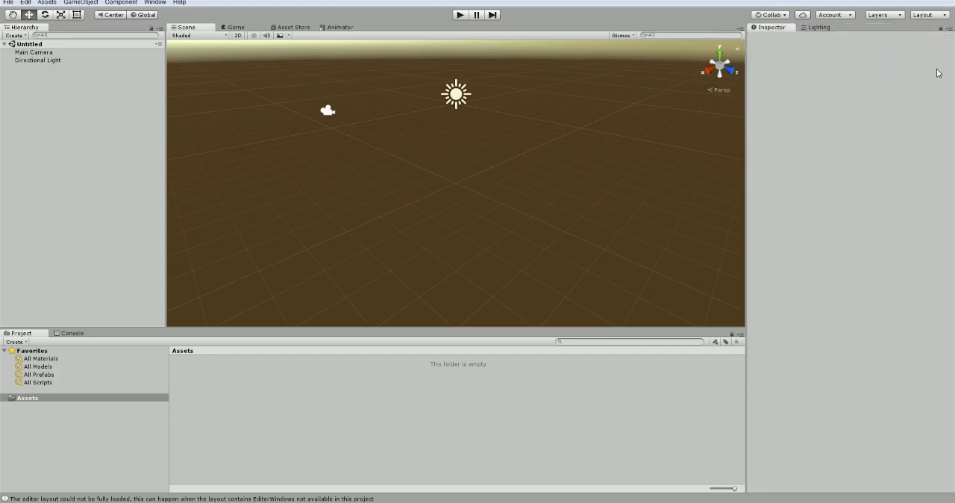